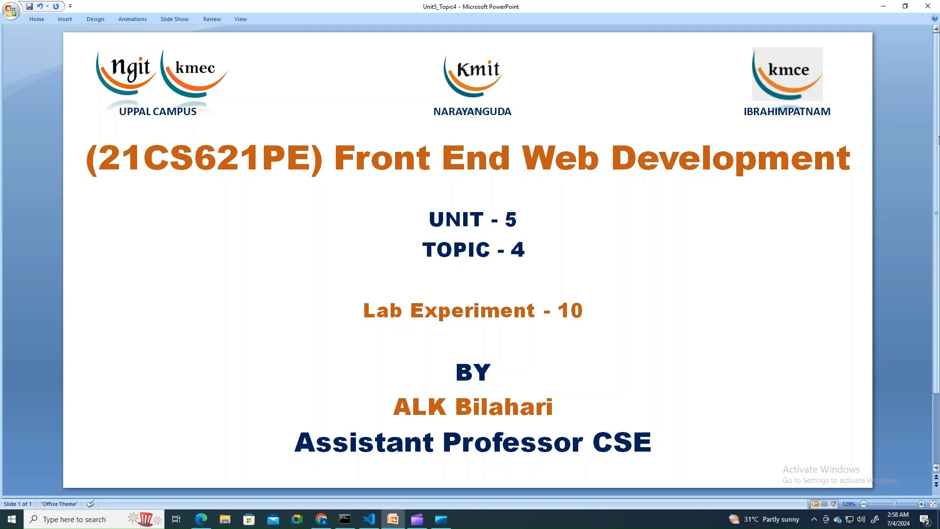
mouse_move(215, 413)
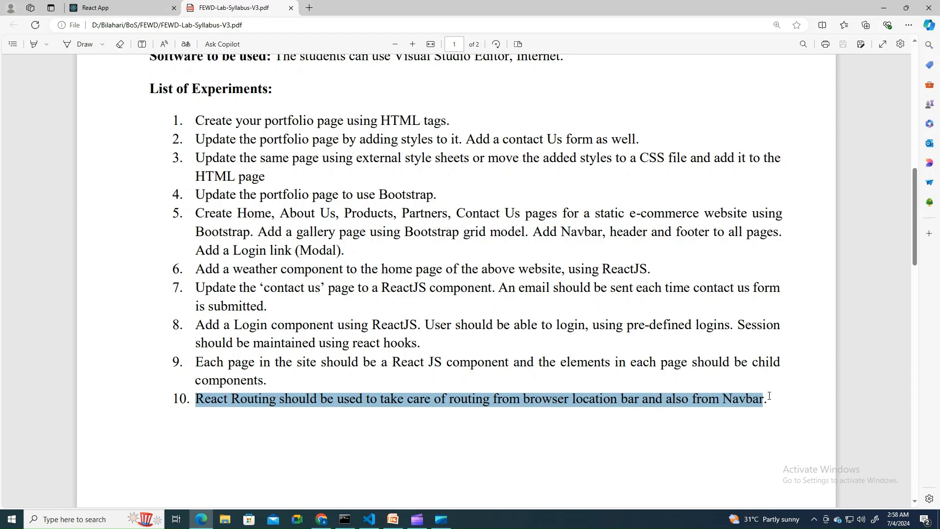
mouse_move(371, 514)
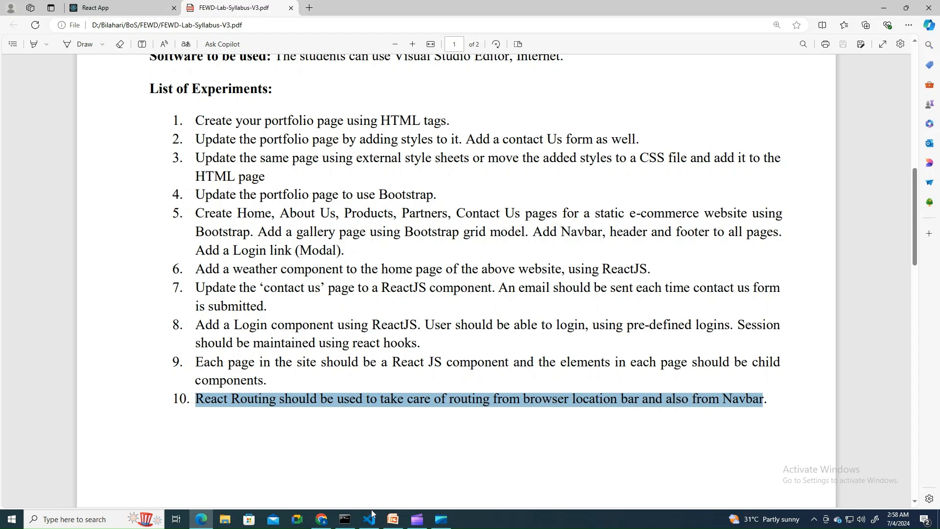
Step: Inspect App.js: BrowserRouter imported as Router, wrapping Routes with Home at the root path
click(343, 518)
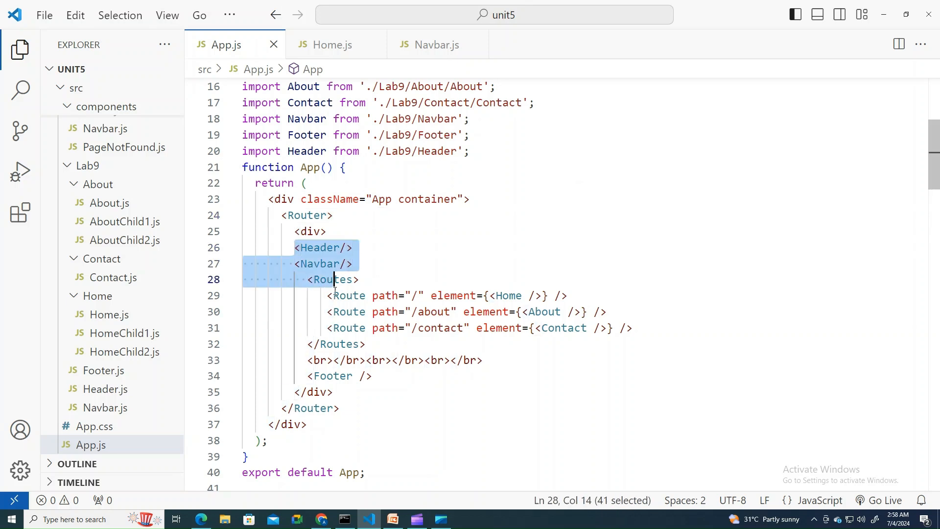
click(370, 376)
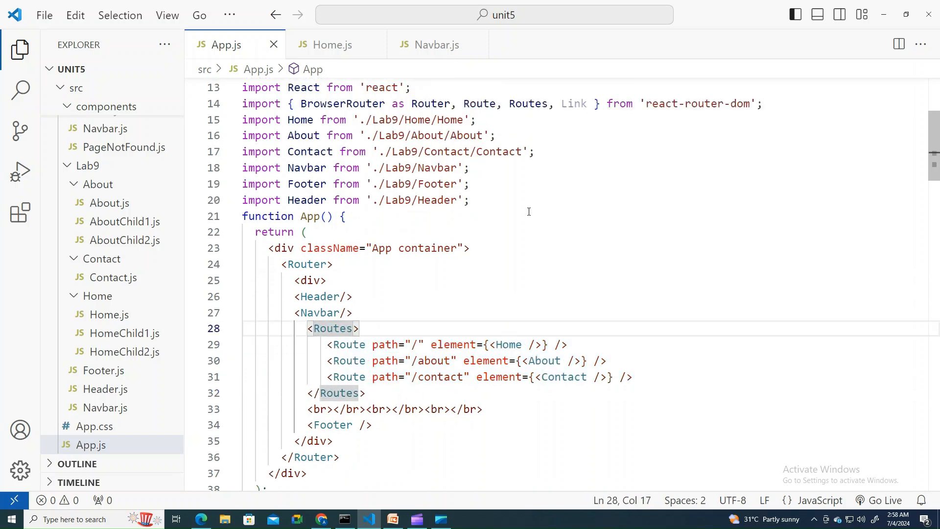
double_click(342, 104)
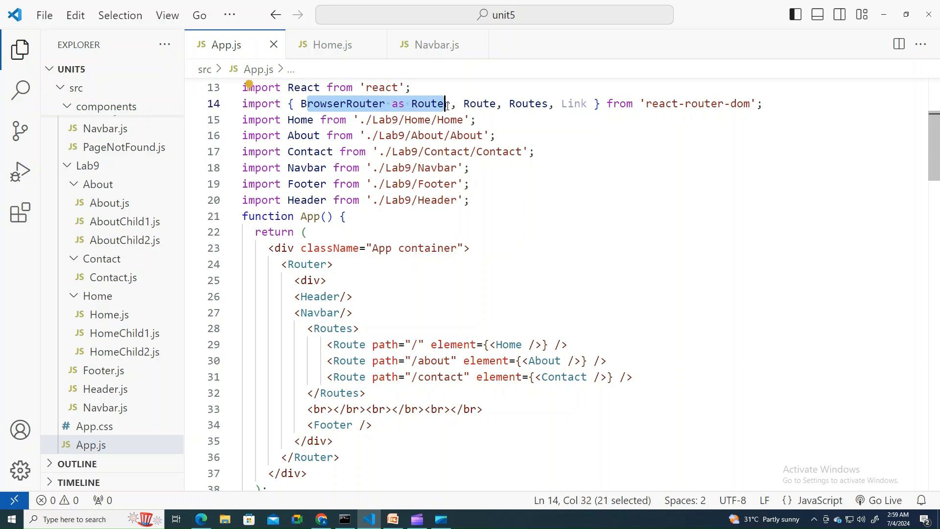
mouse_move(282, 264)
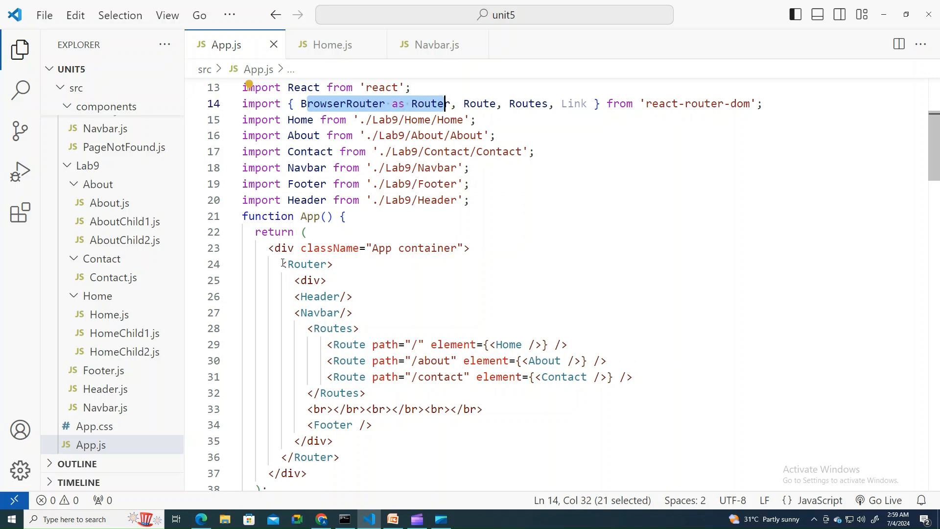
click(304, 328)
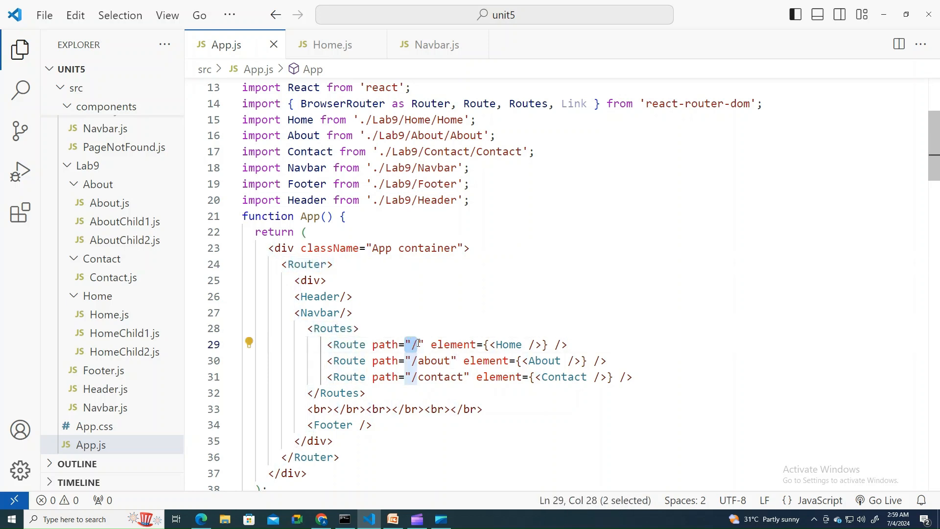
double_click(505, 344)
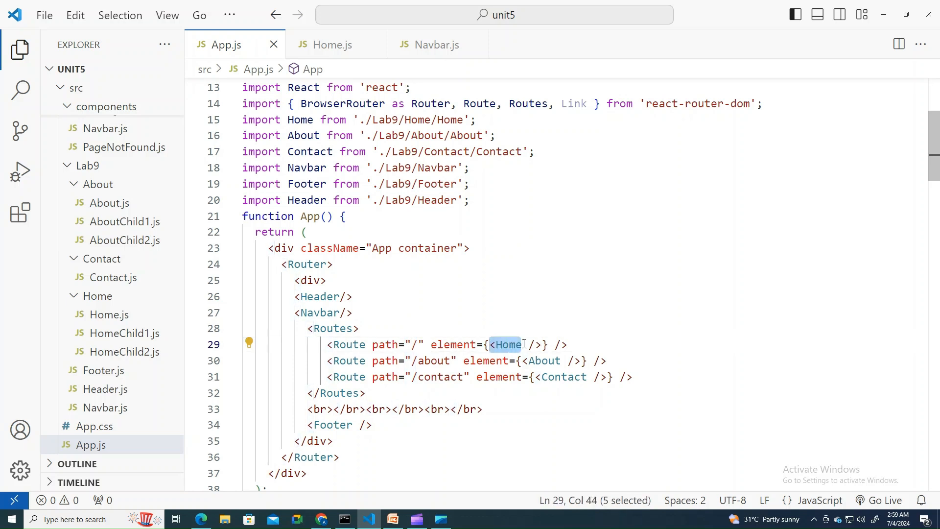
Step: Review Home.js, About.js and Contact.js, then view the Home page at localhost:3000
click(331, 44)
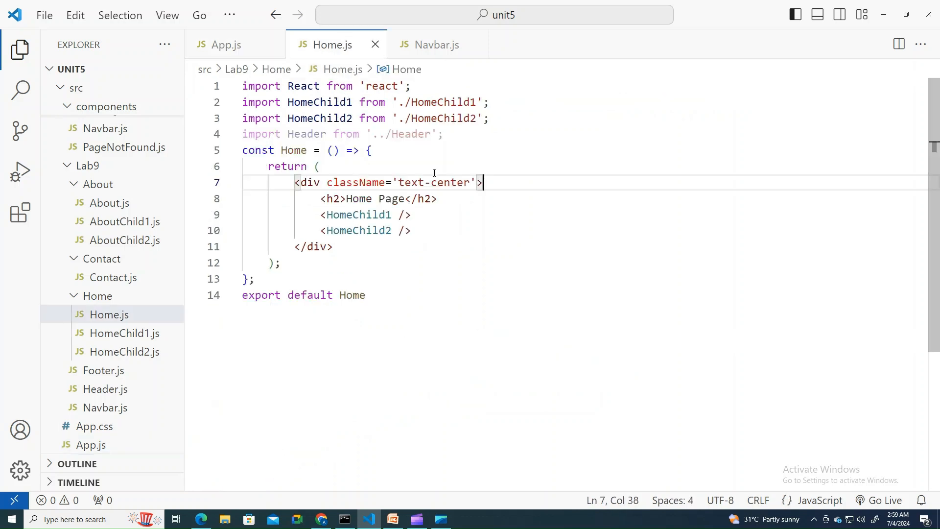
double_click(355, 214)
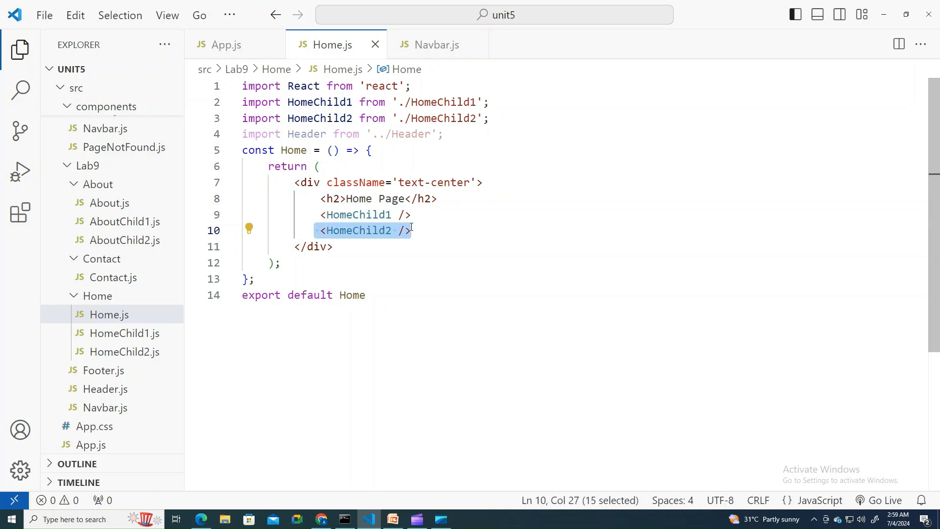
click(227, 44)
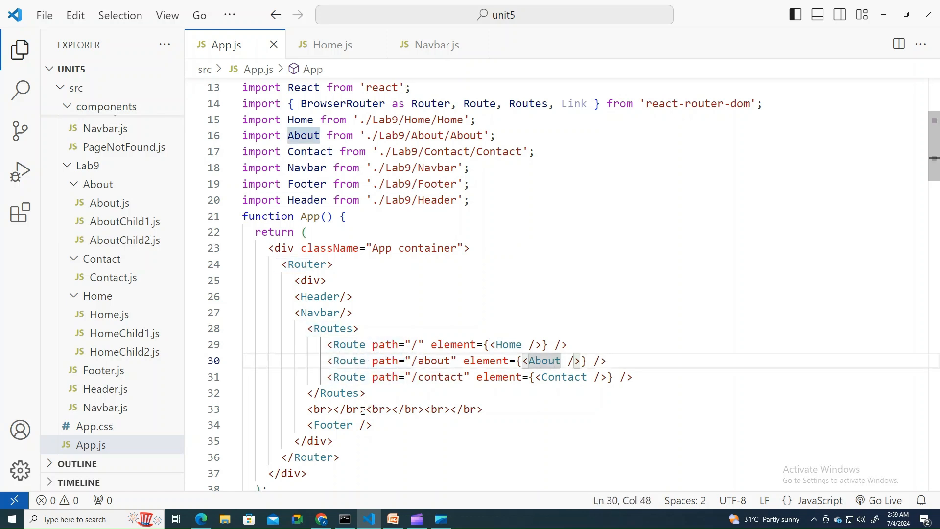
click(109, 203)
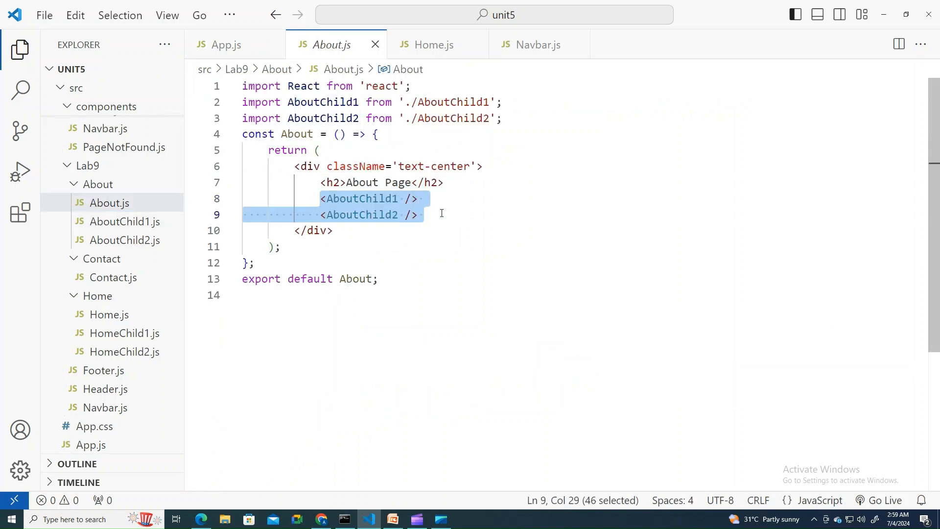
mouse_move(234, 44)
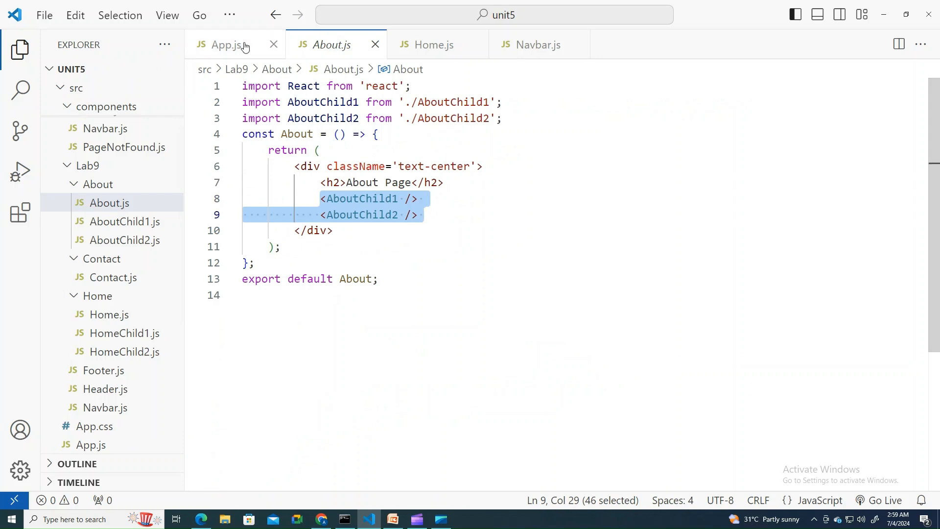
click(223, 44)
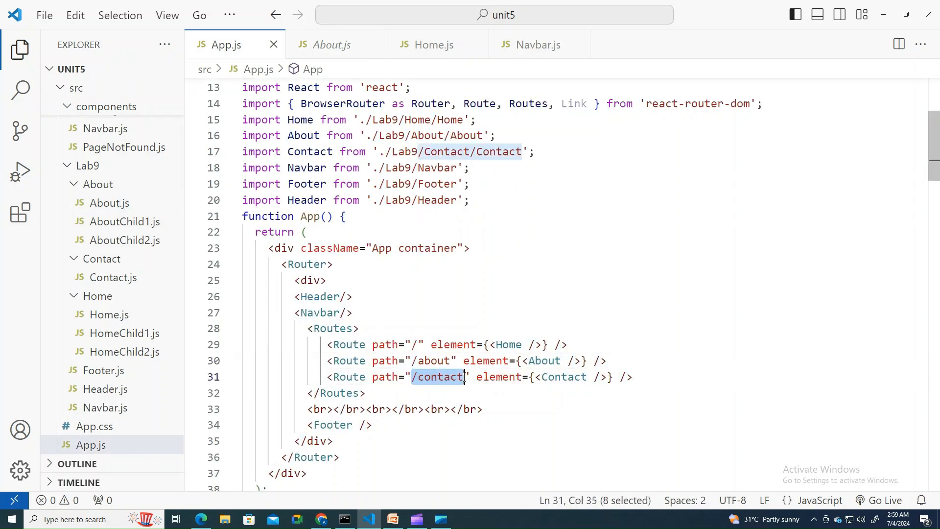
double_click(563, 377)
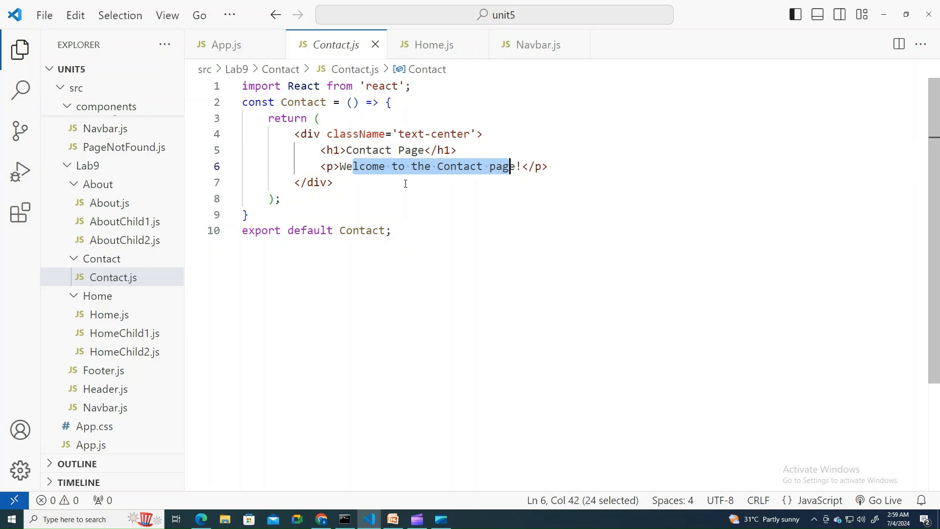
click(227, 44)
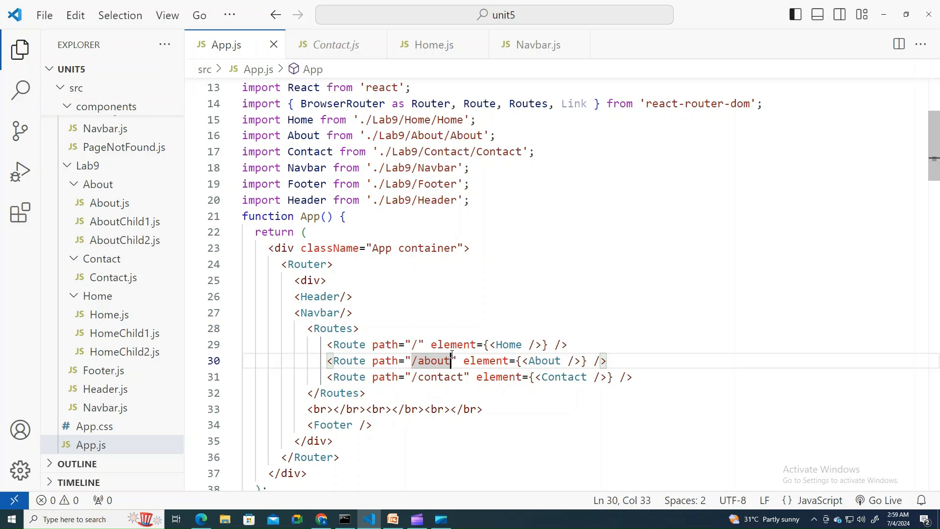
mouse_move(290, 327)
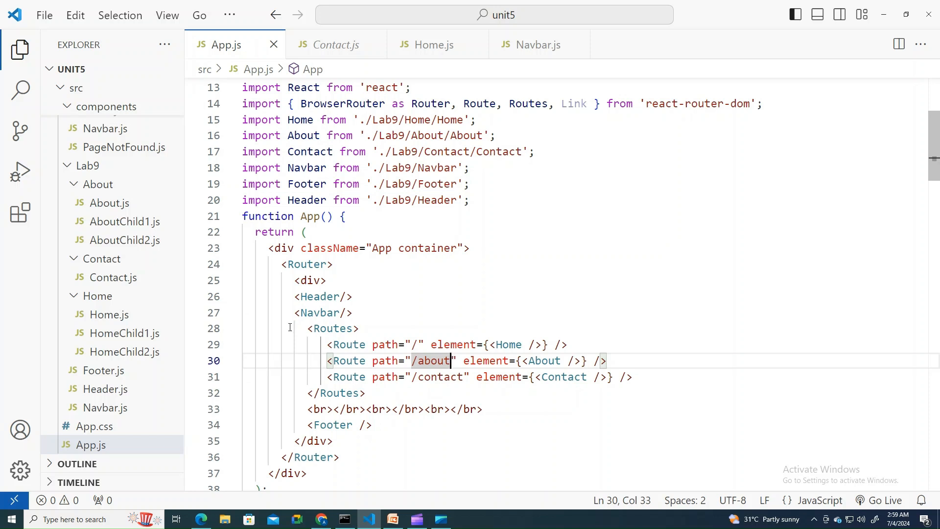
click(201, 518)
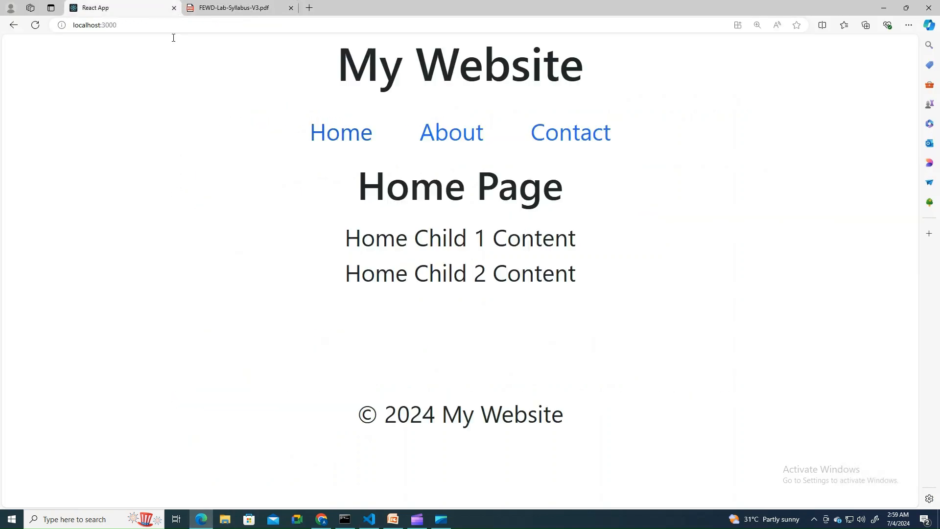
mouse_move(384, 134)
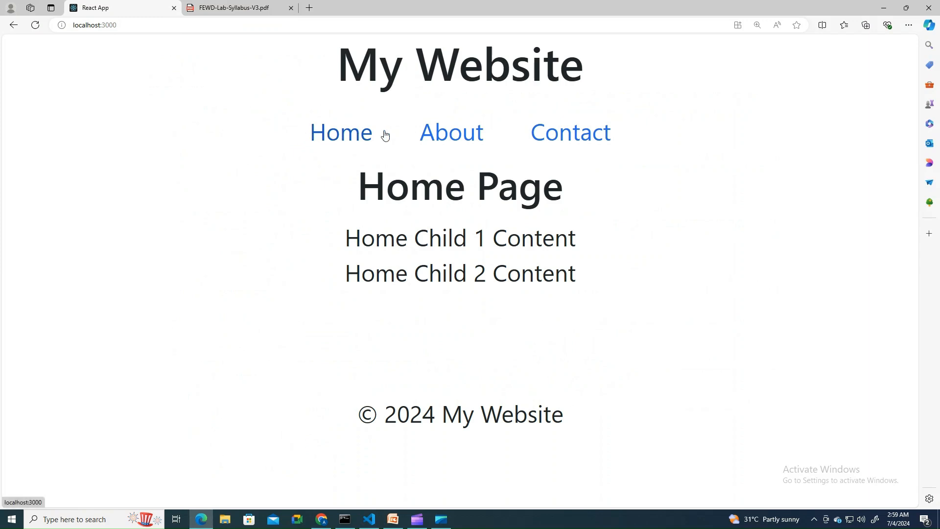
mouse_move(601, 144)
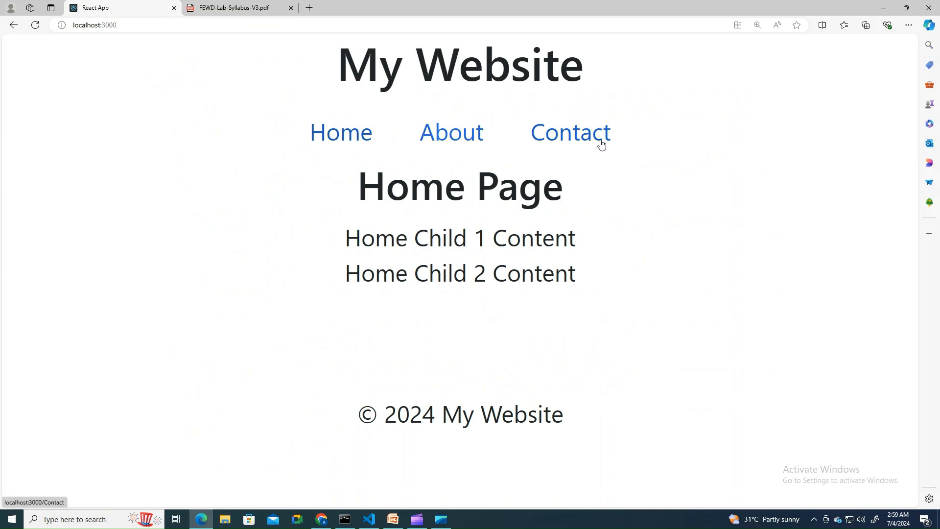
mouse_move(478, 221)
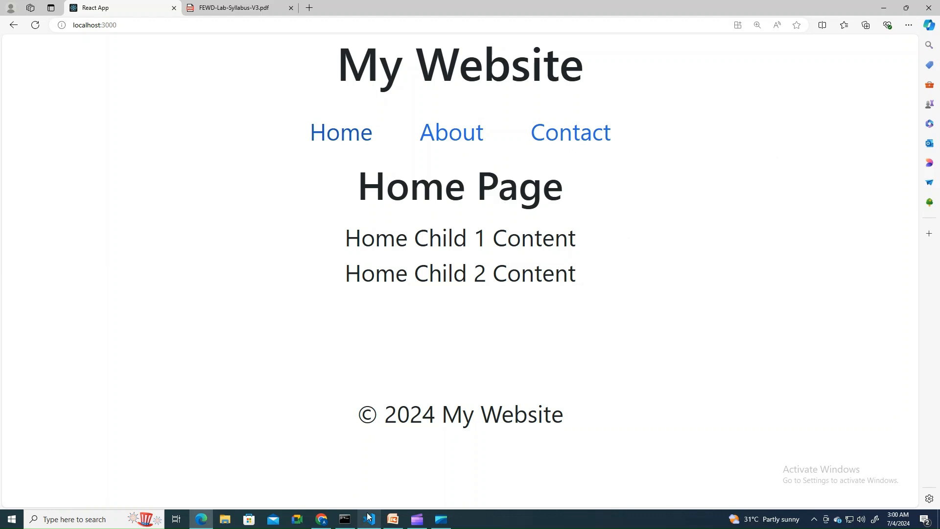
Step: Recheck the root Home route in App.js, then load the /about URL in Edge
click(369, 518)
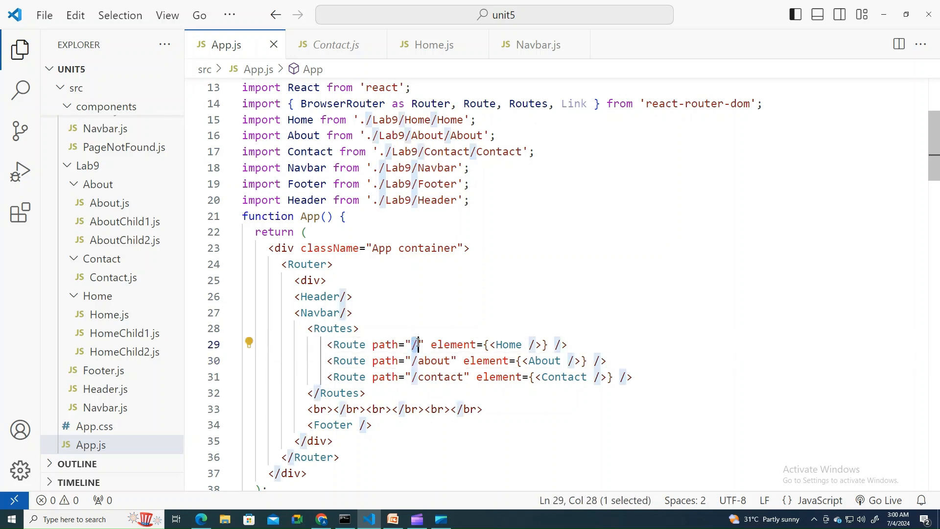
double_click(507, 344)
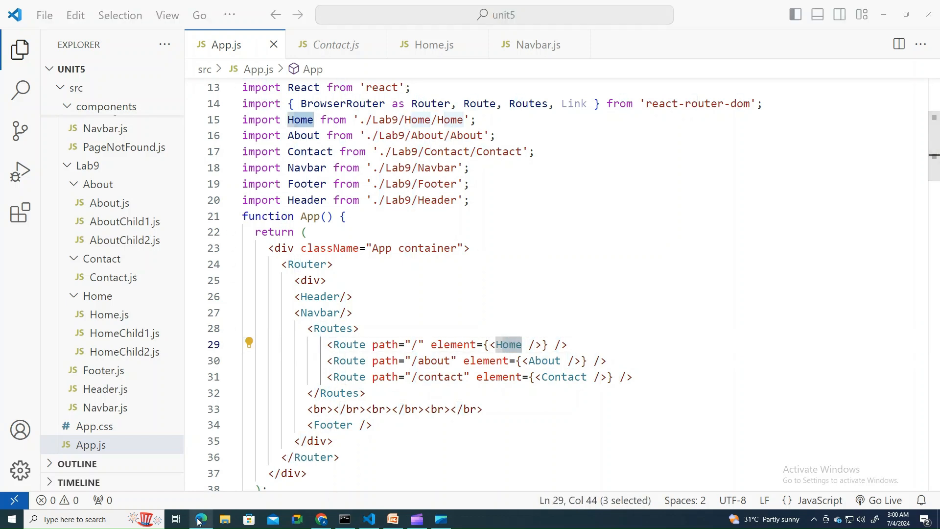
click(200, 519)
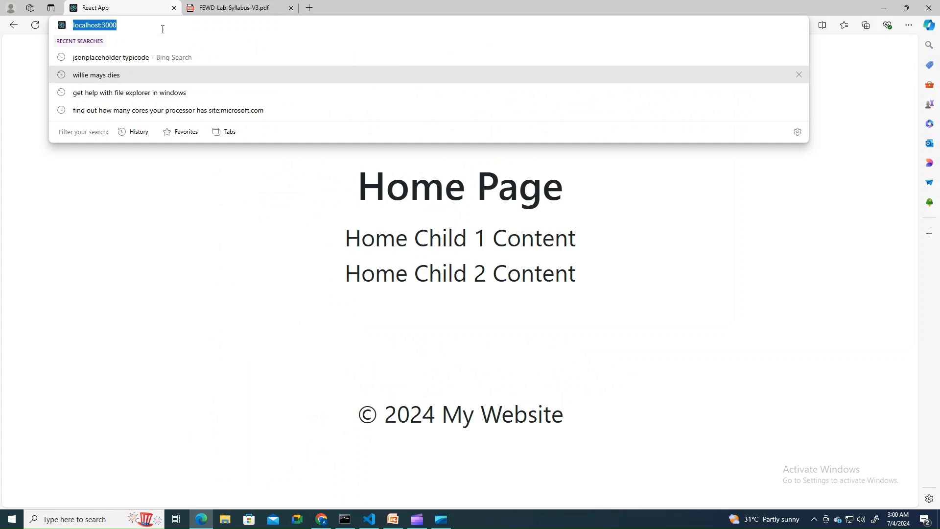
text(/aboutus)
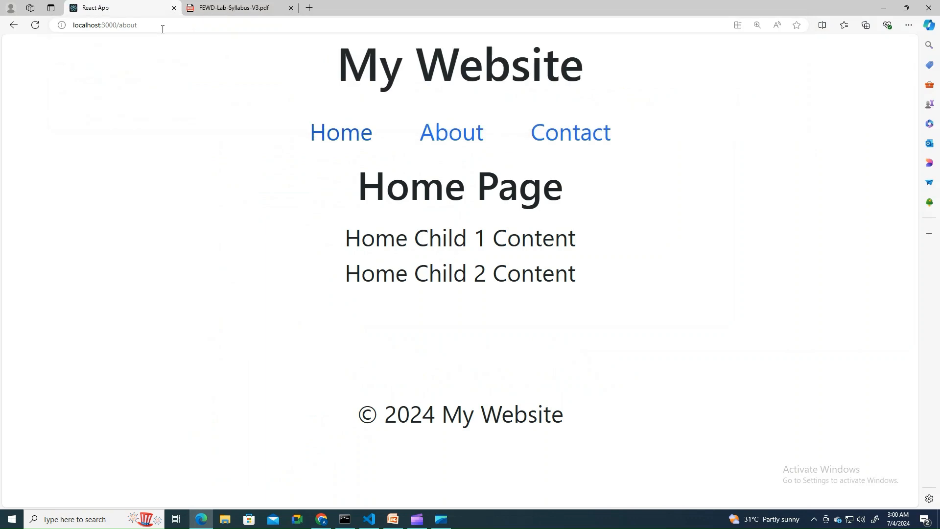
click(450, 132)
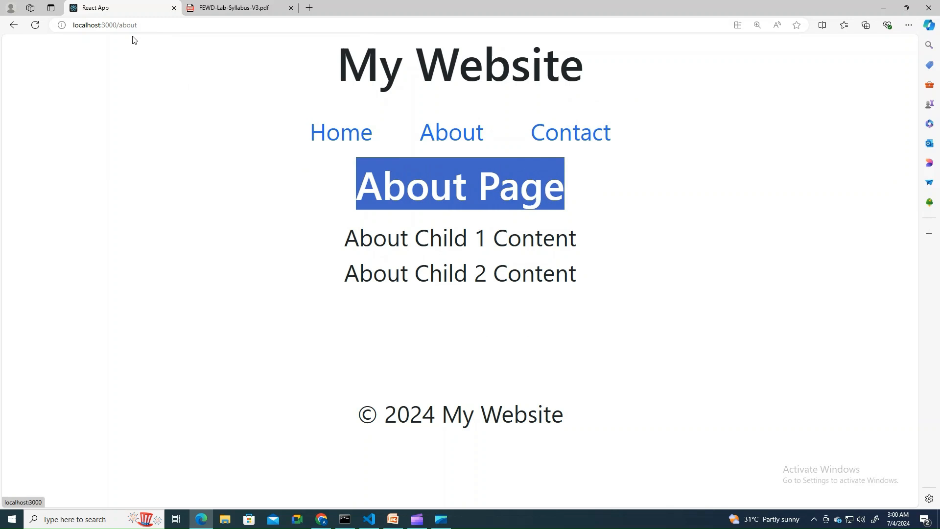
Step: Change the address to /contact, then return to the FEWD-Lab-Syllabus PDF tab
click(104, 25)
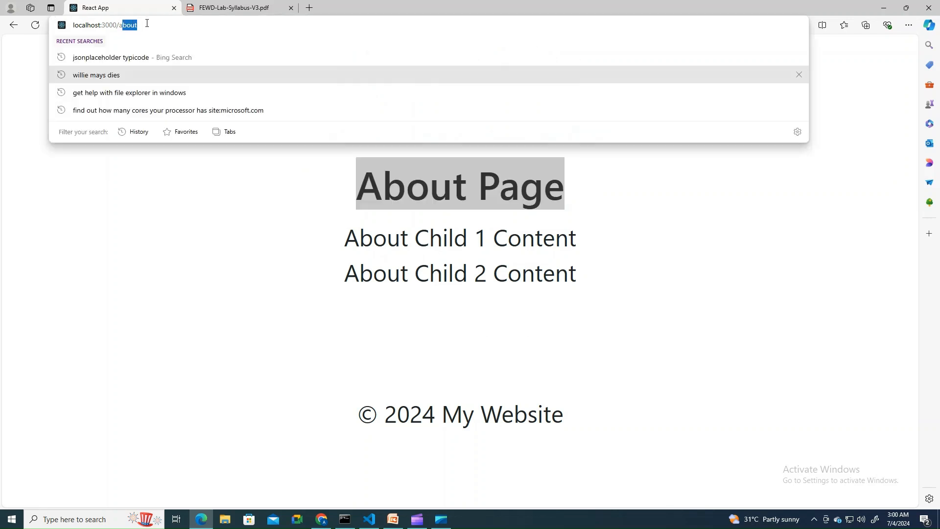
text(contact)
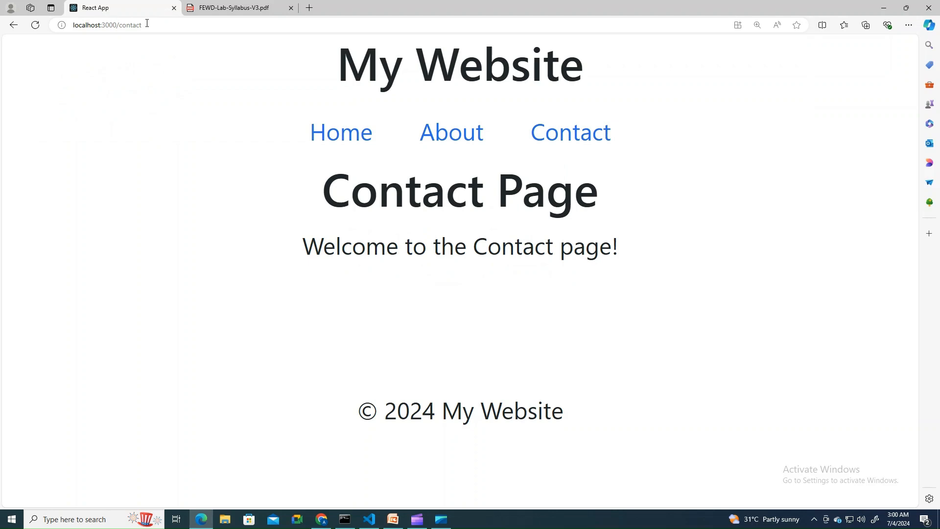
mouse_move(216, 496)
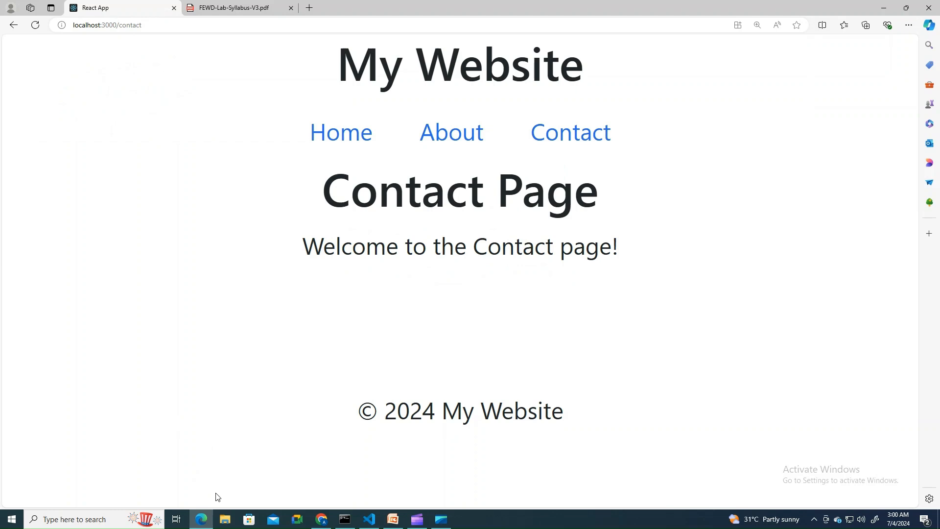
click(234, 8)
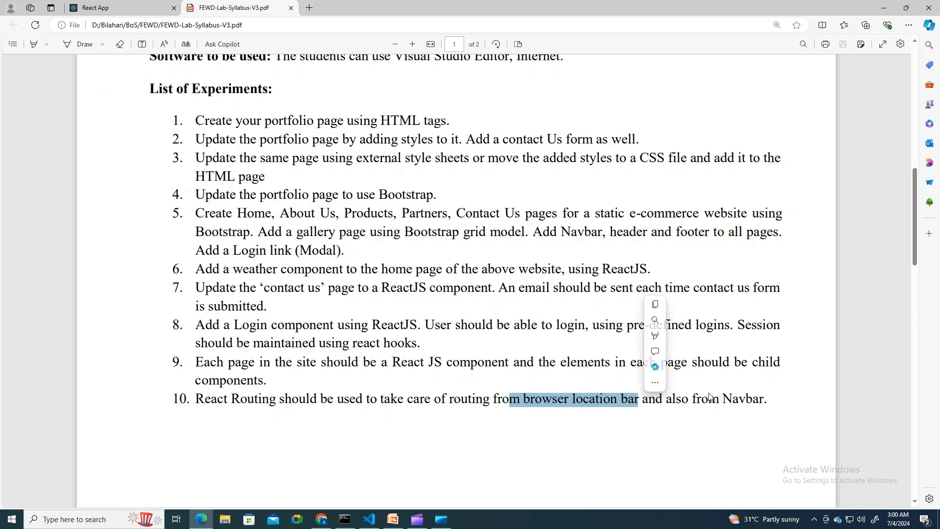
Step: Open Navbar.js from the Navbar component used in App.js
click(368, 519)
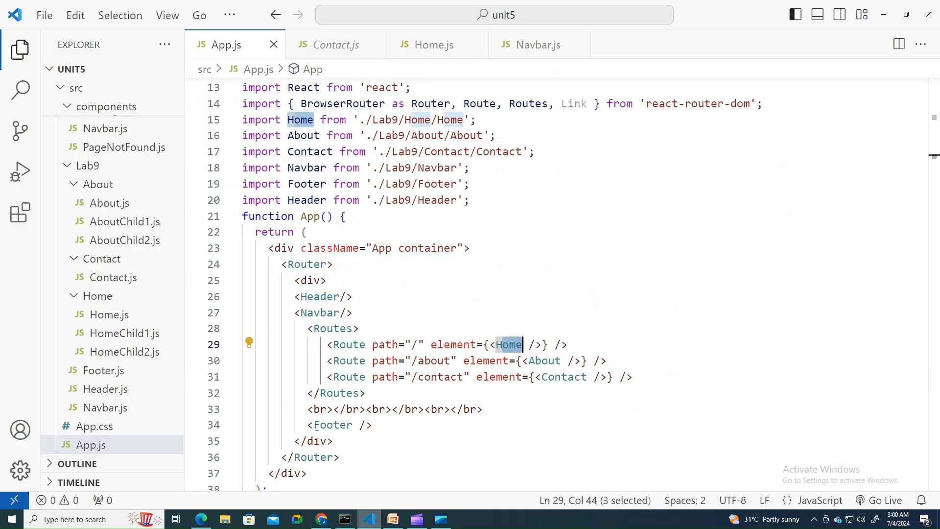
click(357, 328)
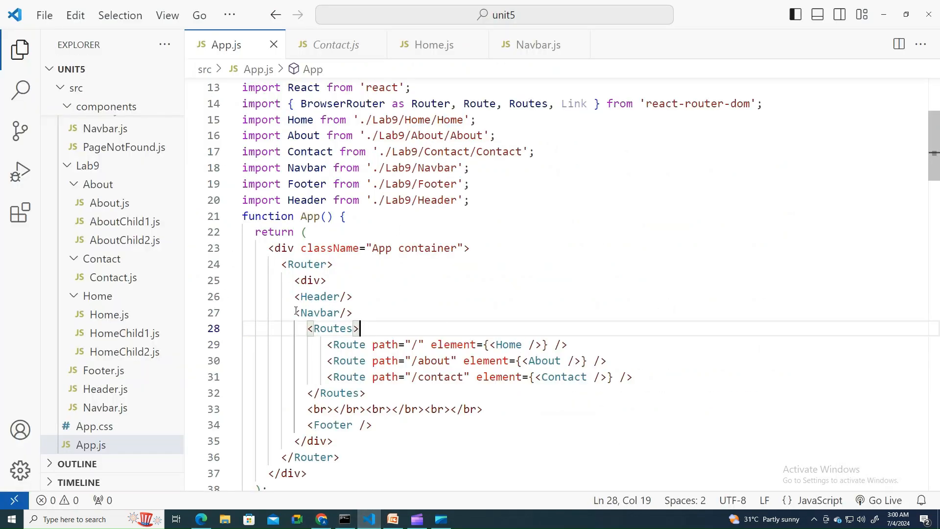
double_click(322, 312)
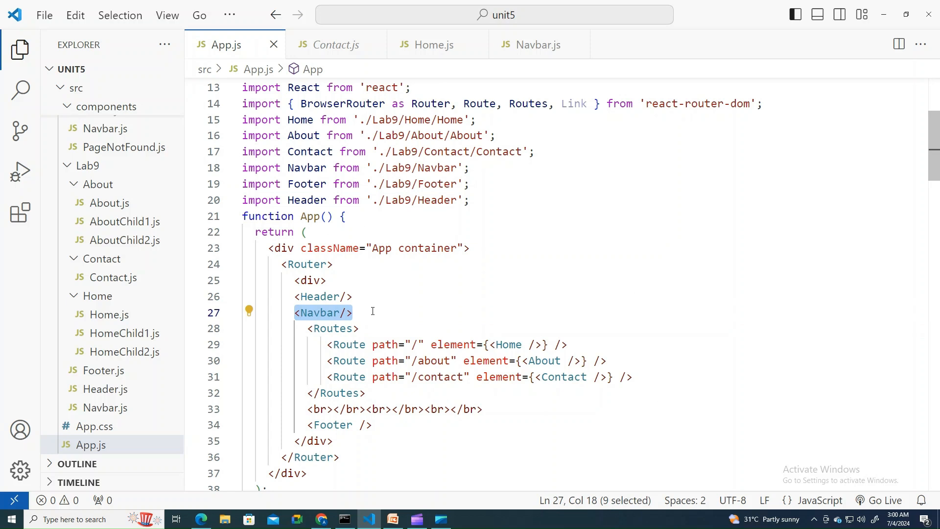
click(532, 45)
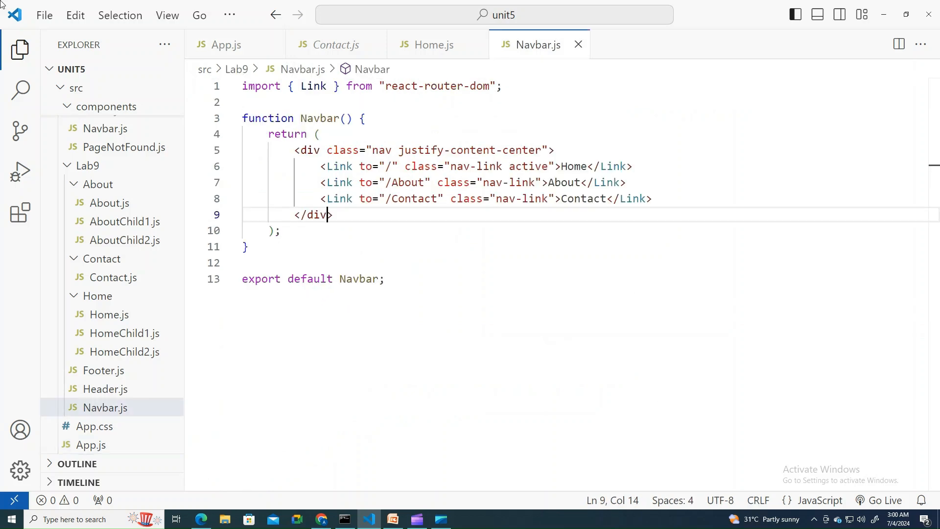
Step: Change the Navbar Link paths to lowercase /about and /contact, then return to App.js
click(251, 262)
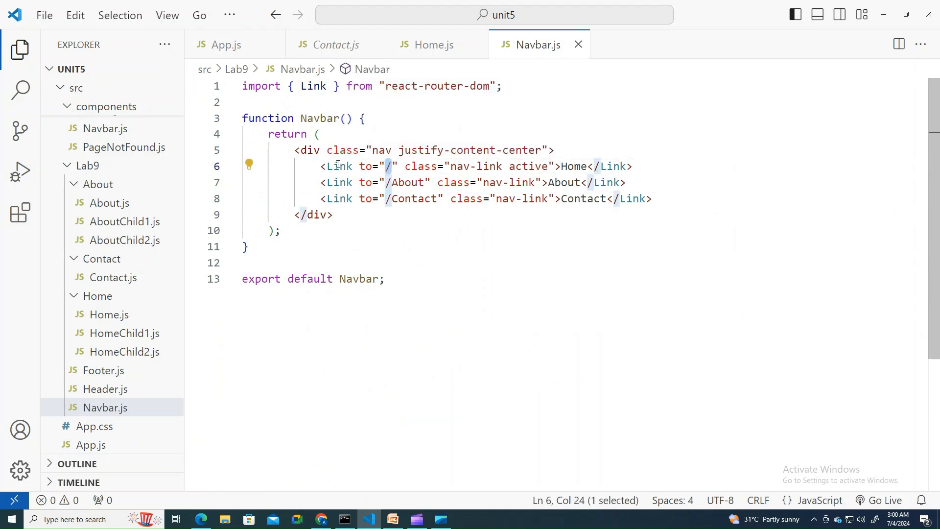
double_click(338, 166)
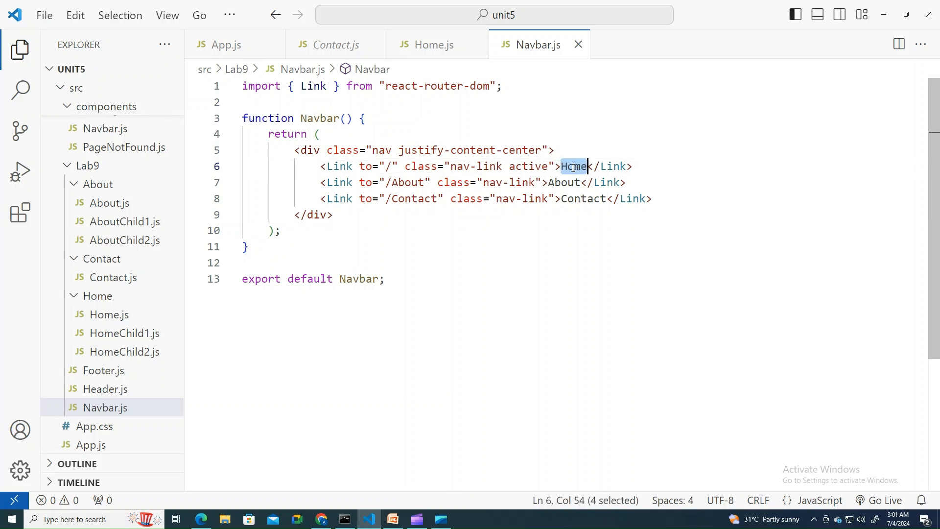
click(566, 166)
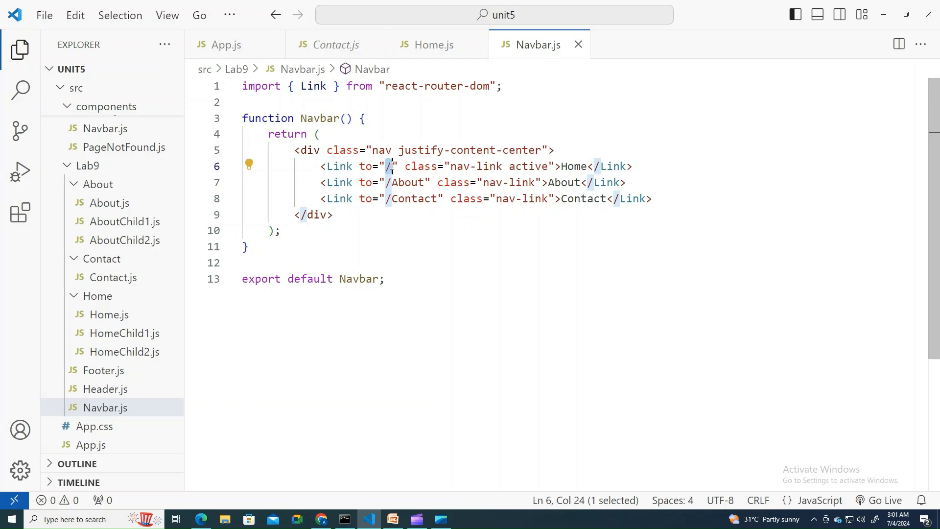
click(547, 182)
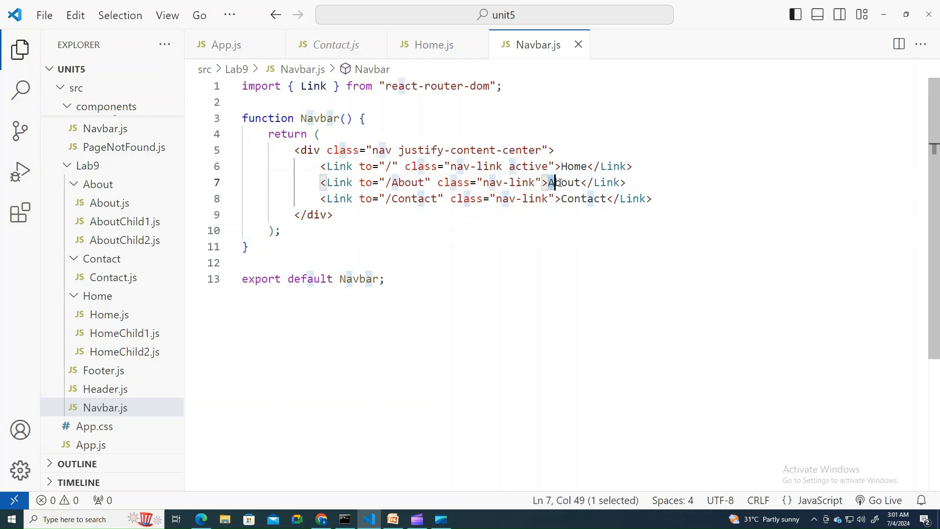
double_click(564, 182)
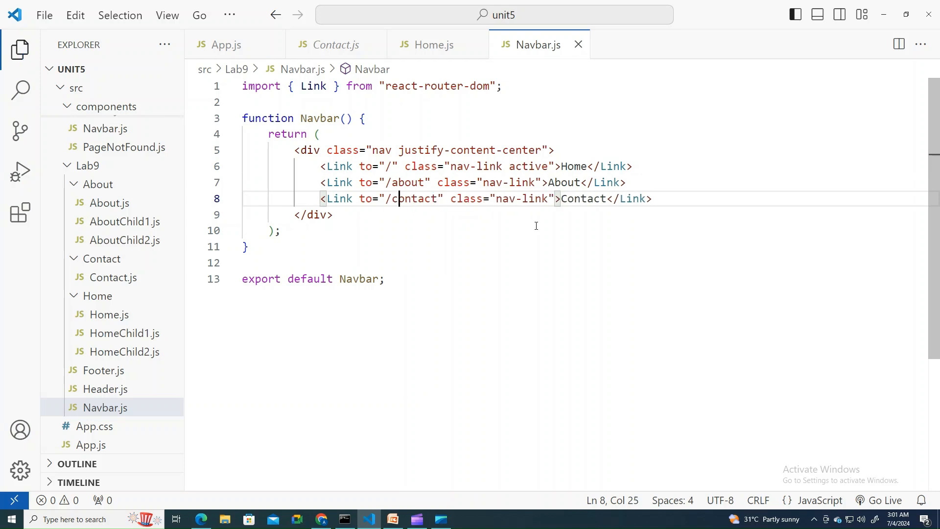
double_click(583, 199)
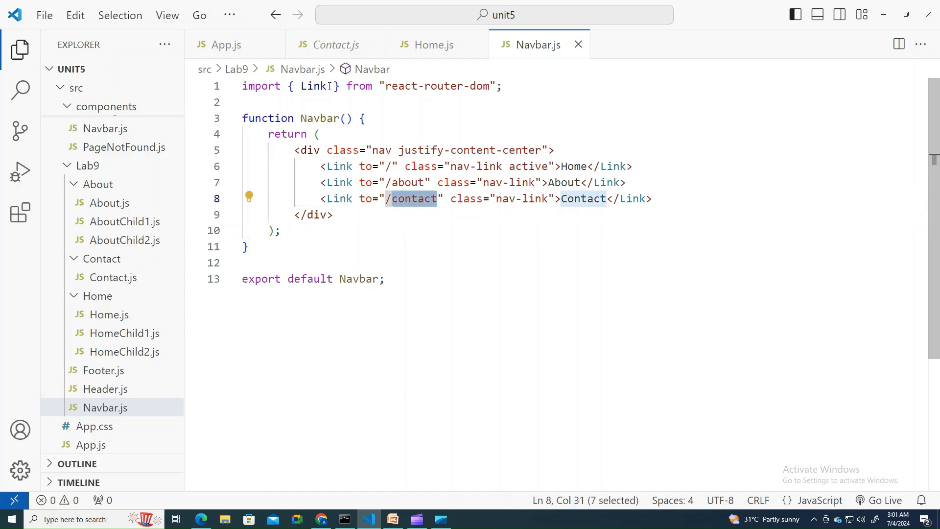
click(226, 44)
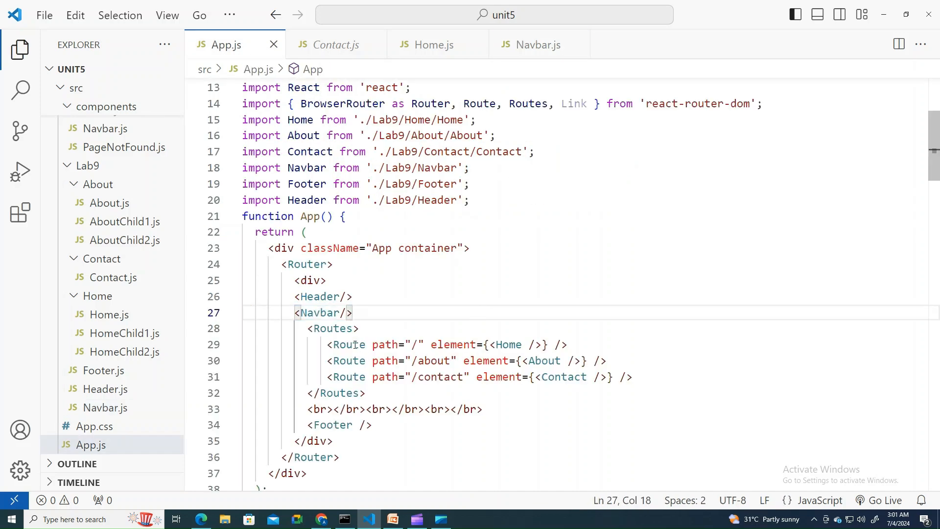
click(563, 345)
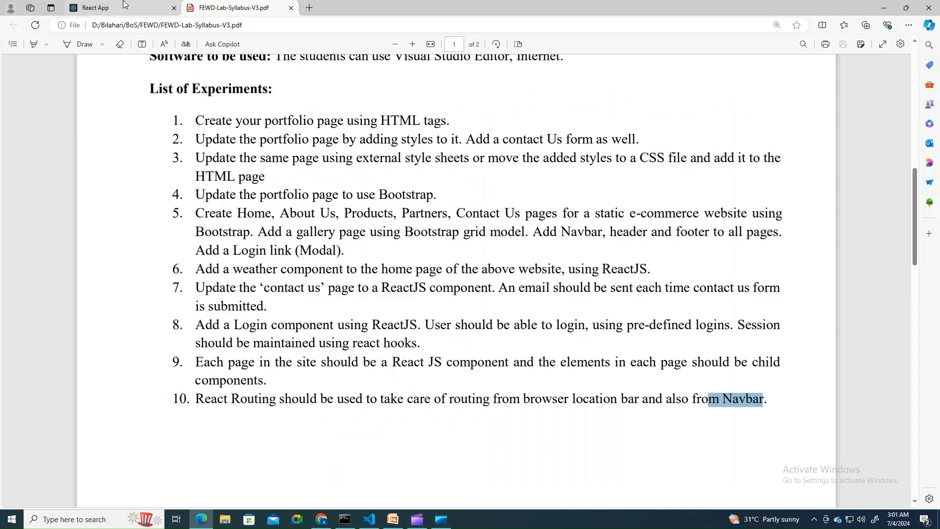
click(93, 8)
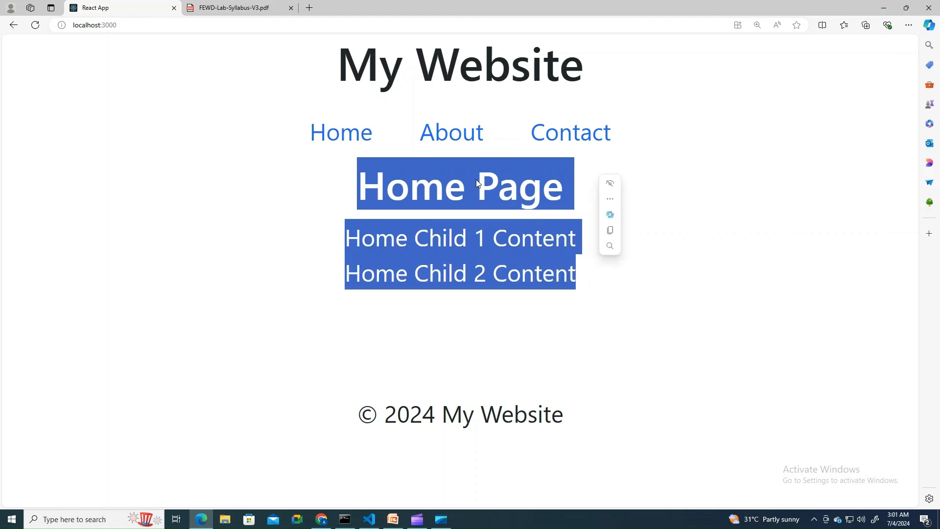
click(451, 132)
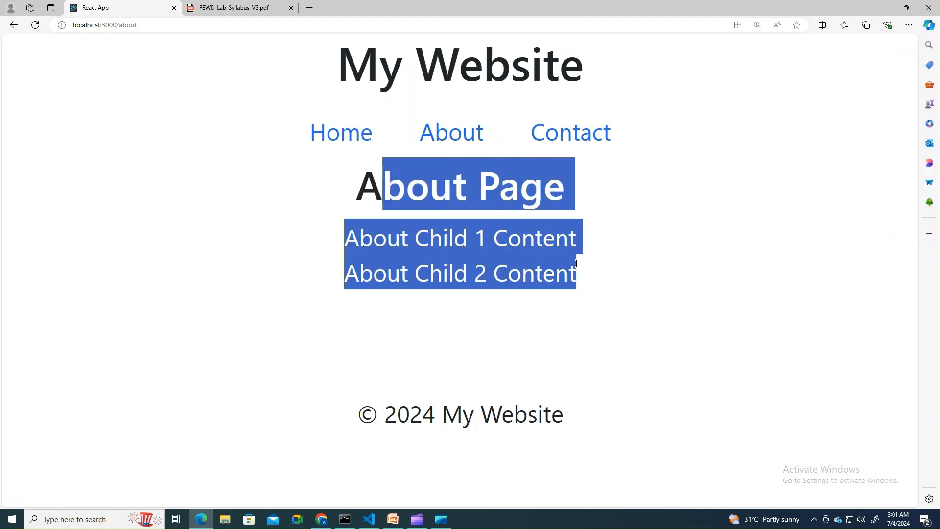
click(569, 132)
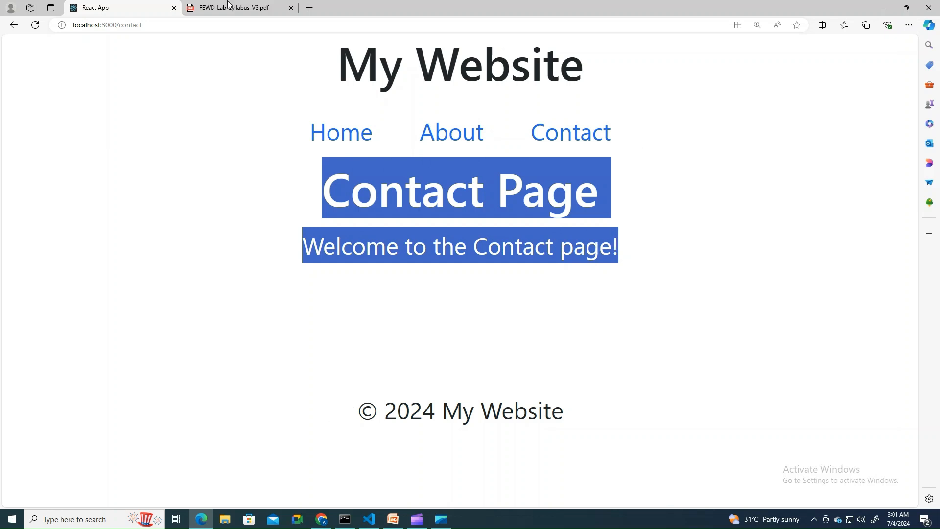
click(234, 7)
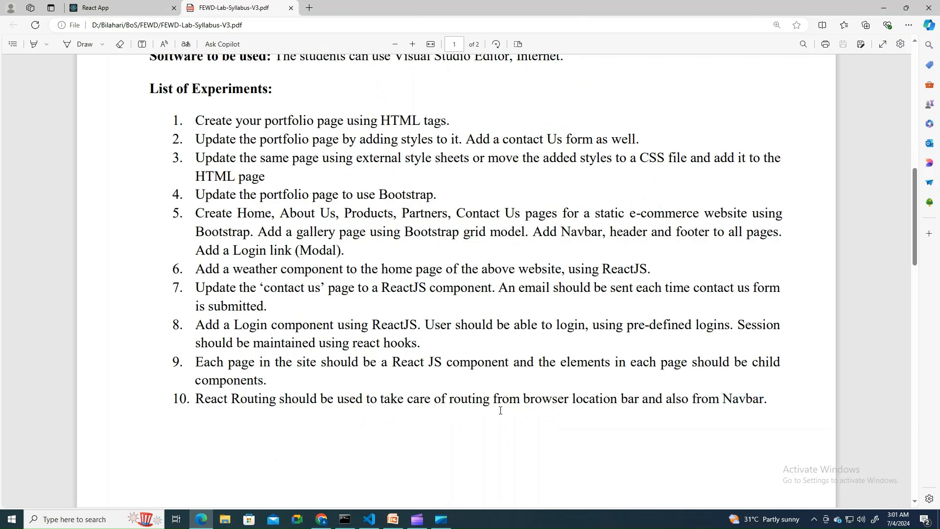
mouse_move(303, 237)
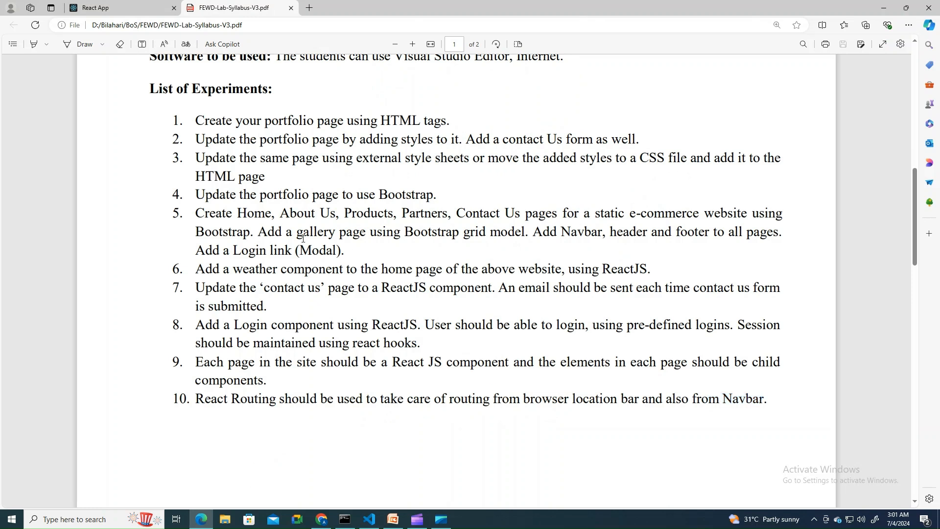